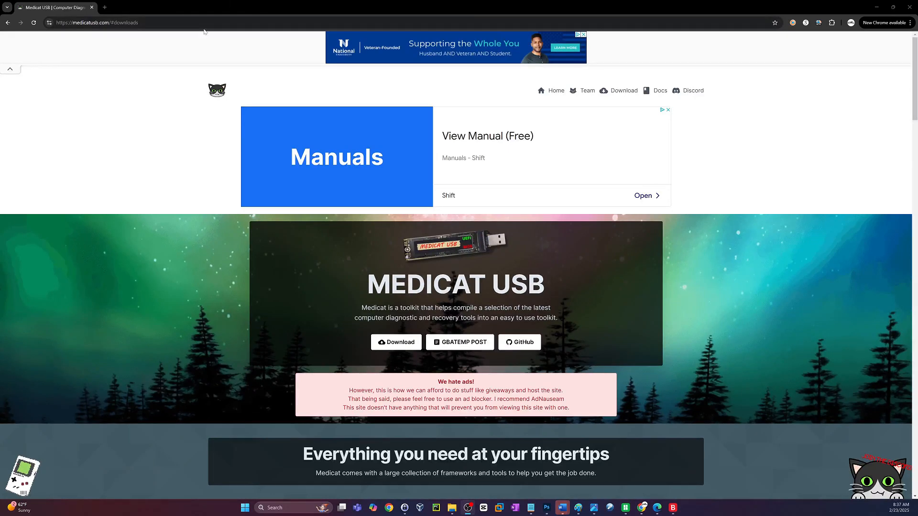
Step: Download the Windows Medicat installer batch file from the site's downloads section
{"action": "left_click", "coordinate": [96, 22]}
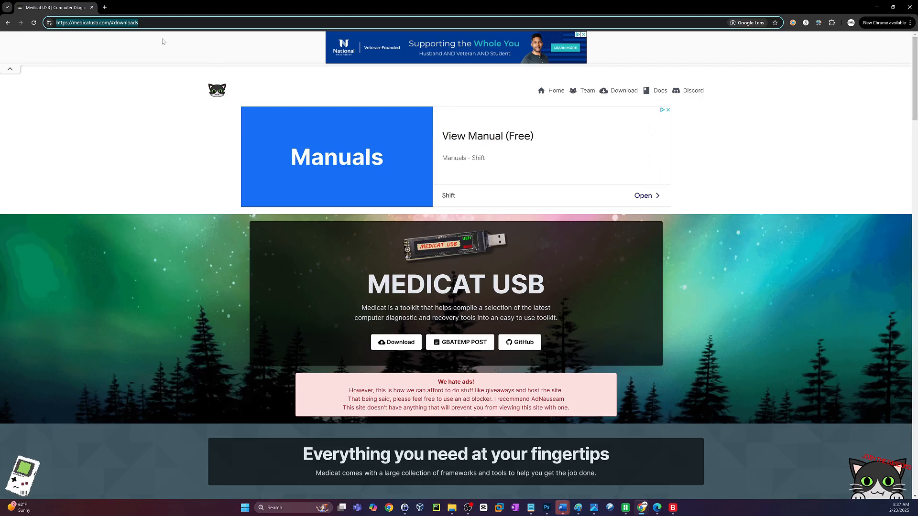
{"action": "mouse_move", "coordinate": [199, 279]}
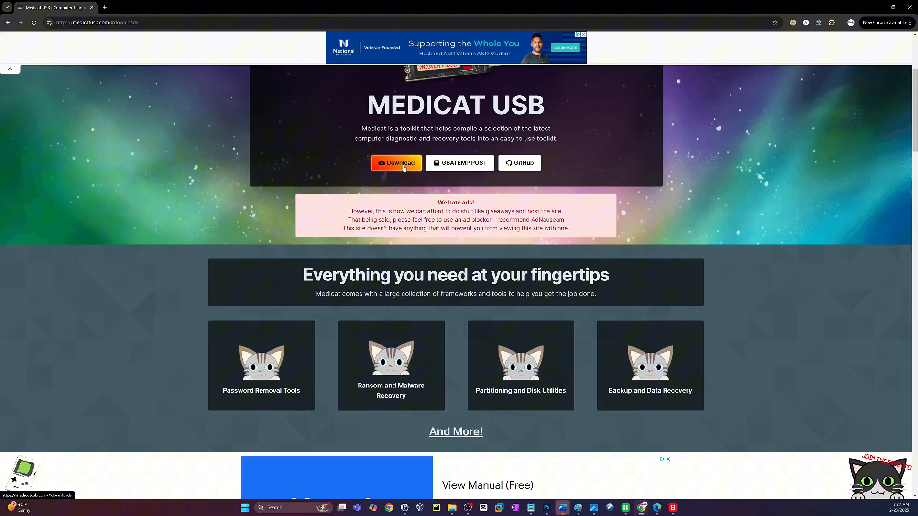
{"action": "left_click", "coordinate": [396, 162]}
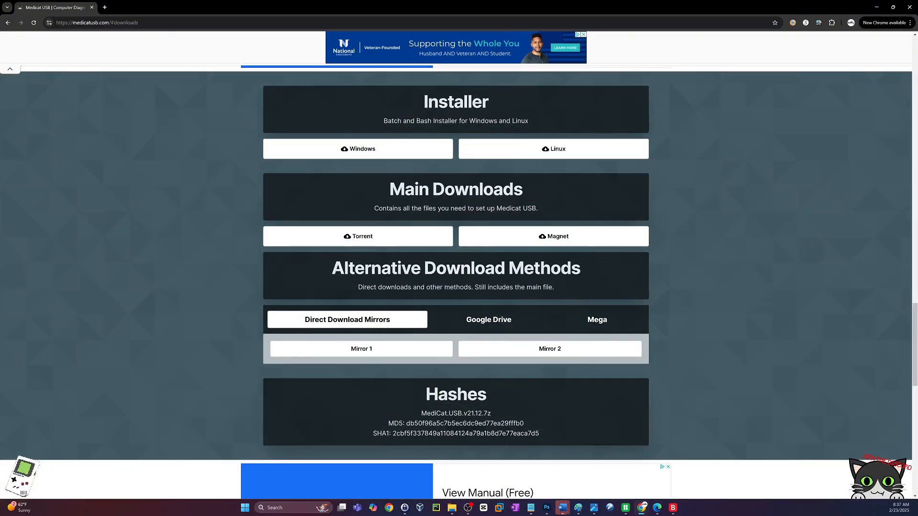
{"action": "mouse_move", "coordinate": [514, 109]}
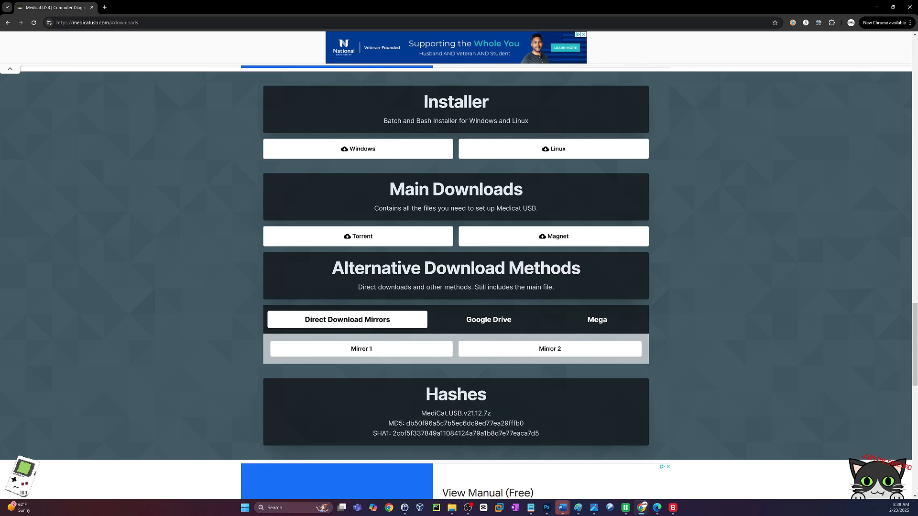
{"action": "mouse_move", "coordinate": [358, 149]}
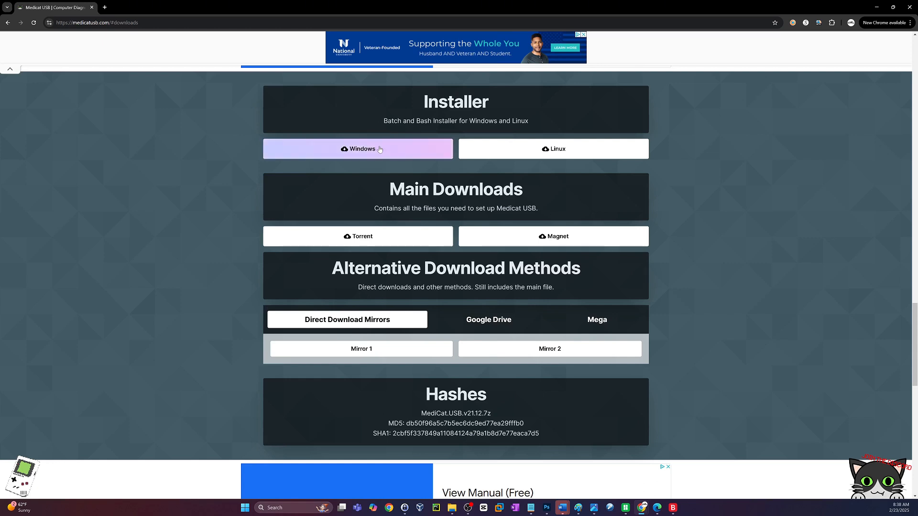
{"action": "left_click", "coordinate": [357, 149]}
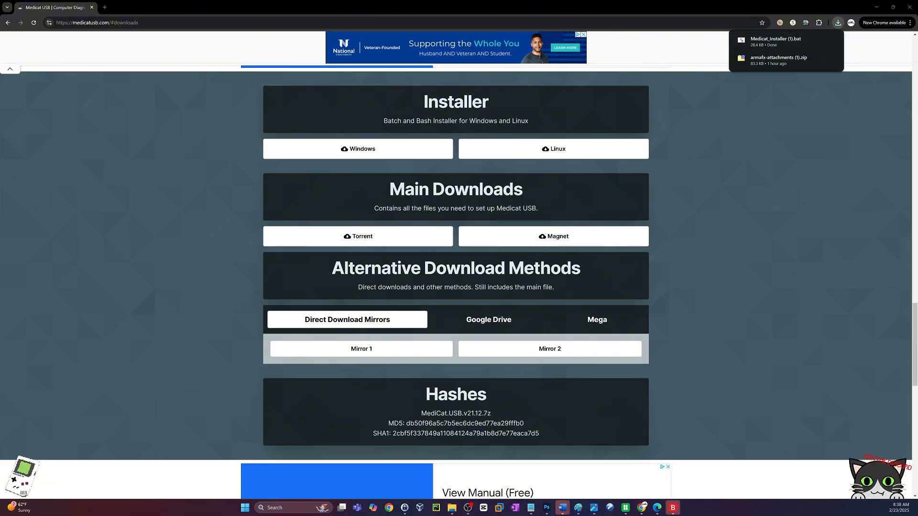
Step: Turn Bitdefender Shield off for 5 minutes and put the antivirus window away
{"action": "left_click", "coordinate": [672, 508]}
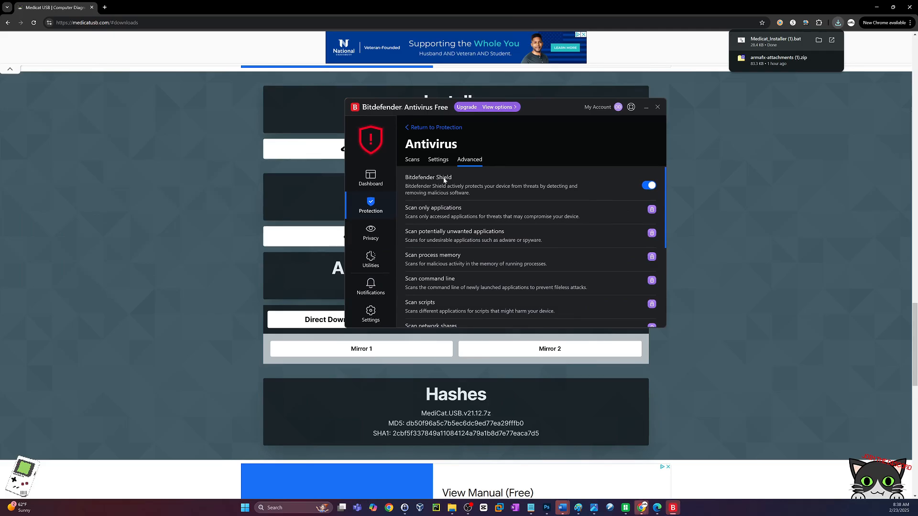
{"action": "left_click", "coordinate": [647, 185]}
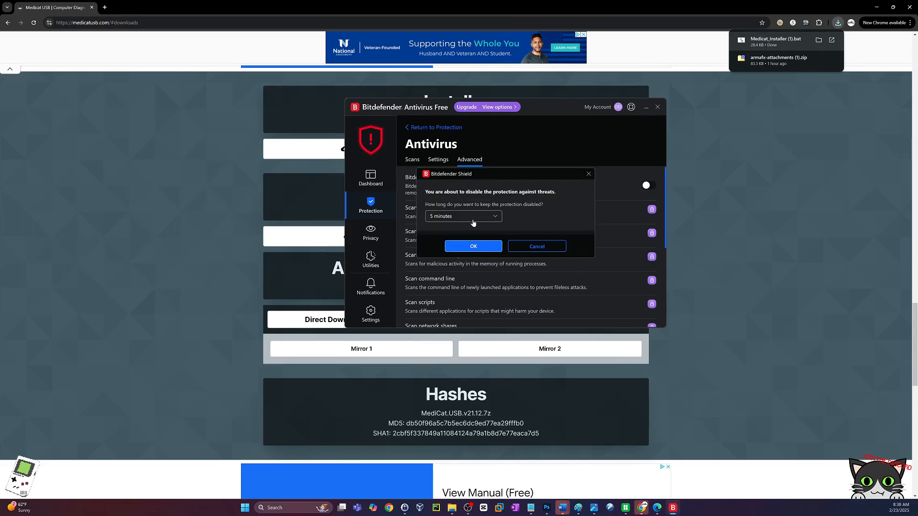
{"action": "left_click", "coordinate": [461, 216]}
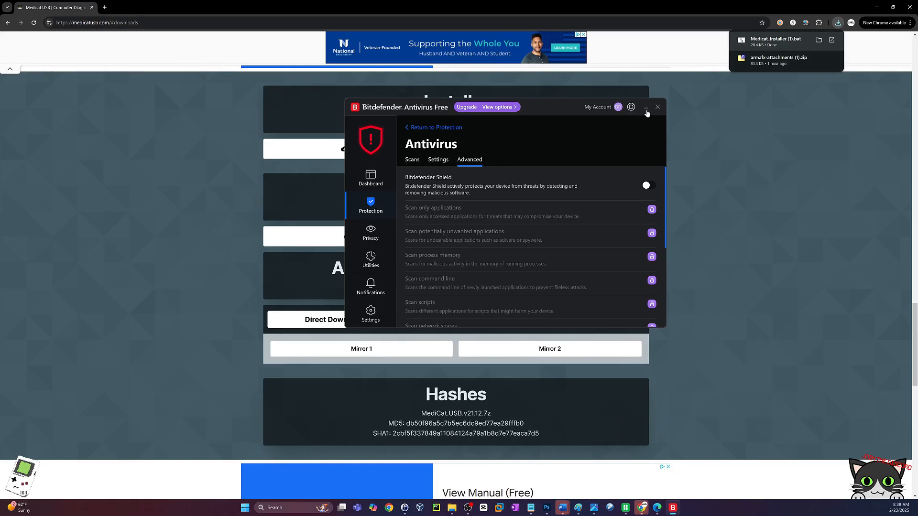
{"action": "left_click", "coordinate": [646, 107]}
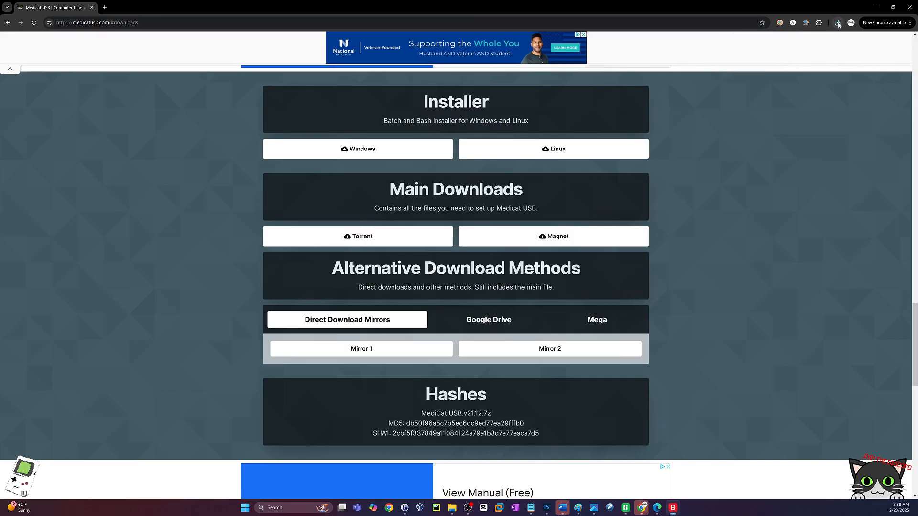
Step: Run Medicat_Installer (1).bat from Downloads as administrator, past the SmartScreen block
{"action": "left_click", "coordinate": [837, 22]}
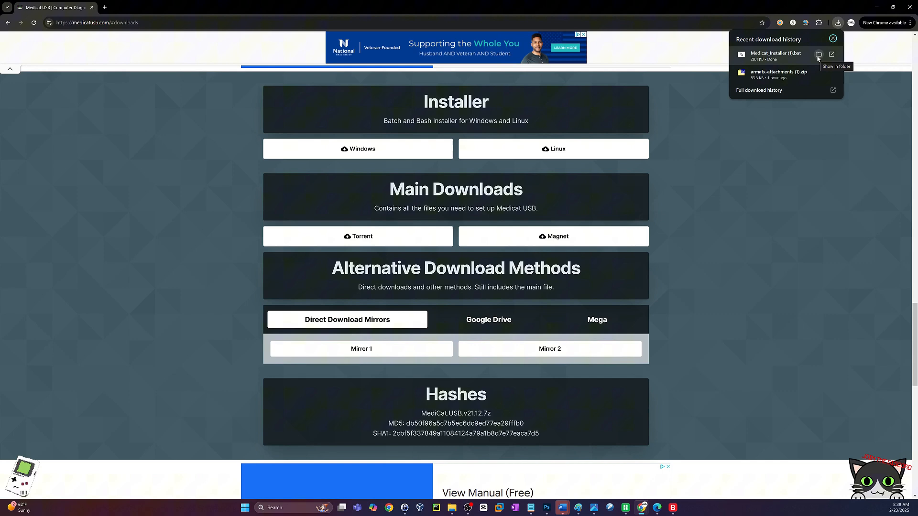
{"action": "left_click", "coordinate": [818, 53]}
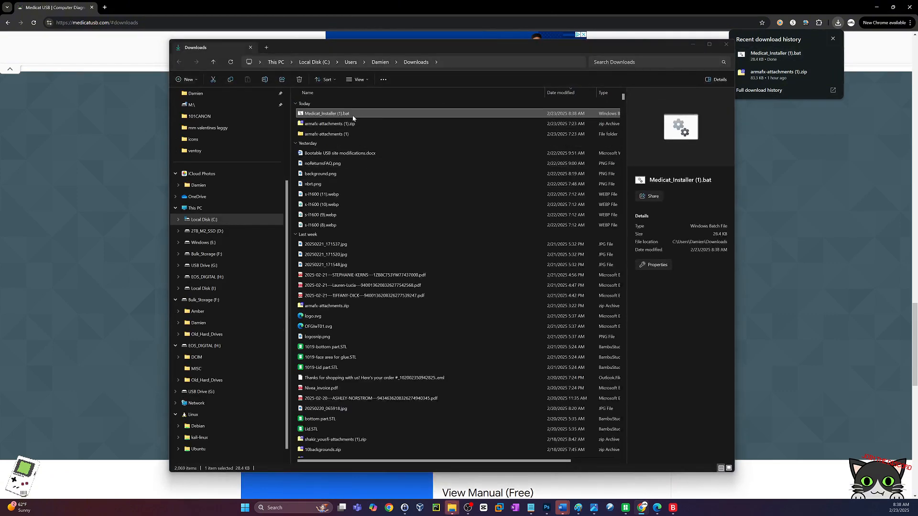
{"action": "right_click", "coordinate": [328, 112]}
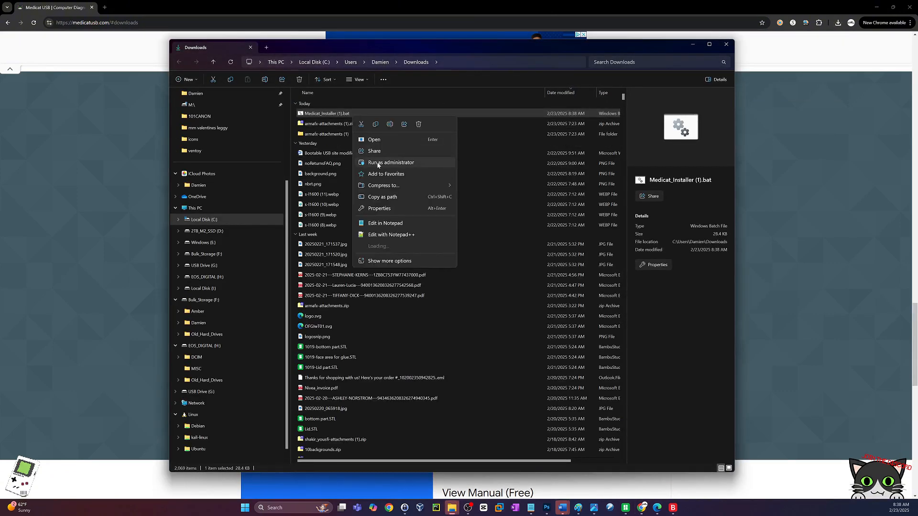
{"action": "left_click", "coordinate": [390, 163]}
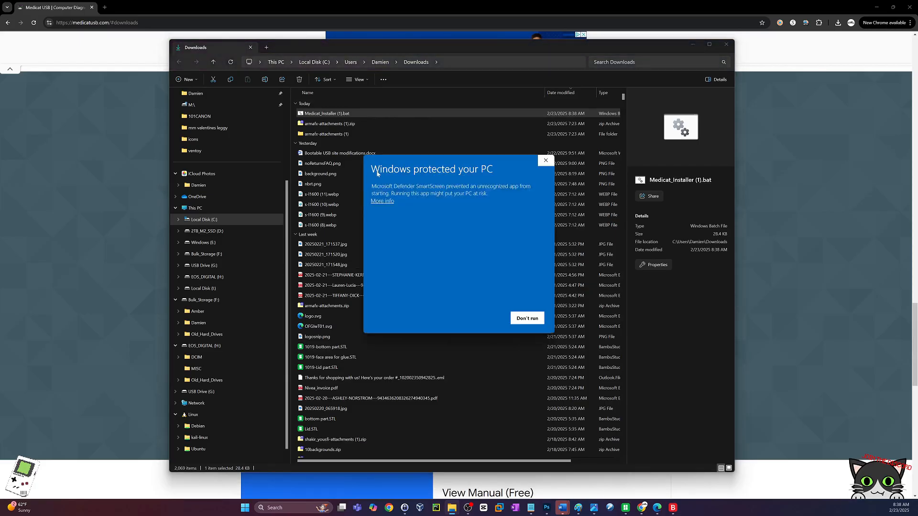
{"action": "left_click", "coordinate": [381, 201]}
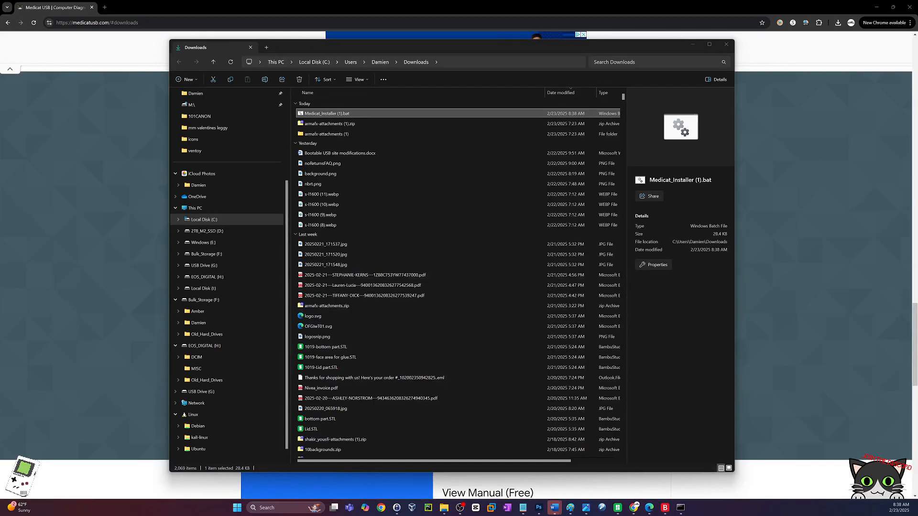
{"action": "double_click", "coordinate": [327, 113]}
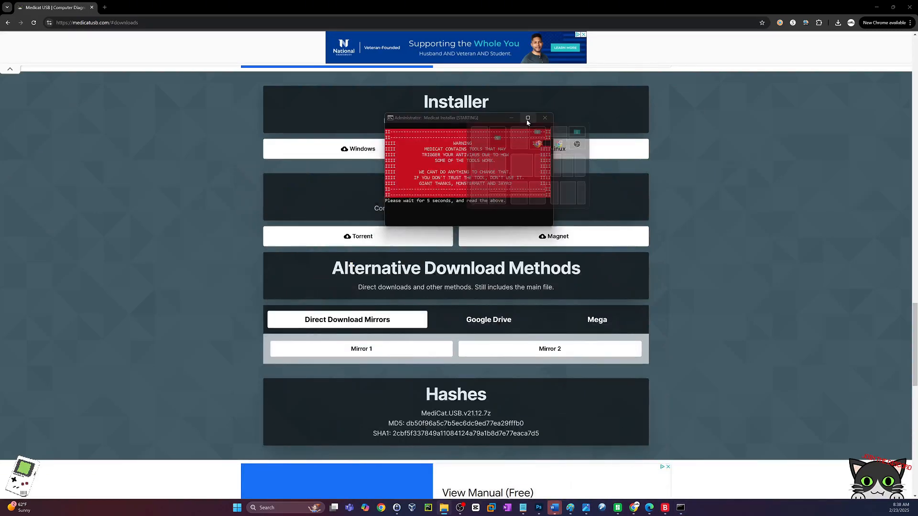
Step: Maximize the installer console and continue past the warning, splash and licence screens
{"action": "left_click", "coordinate": [528, 117]}
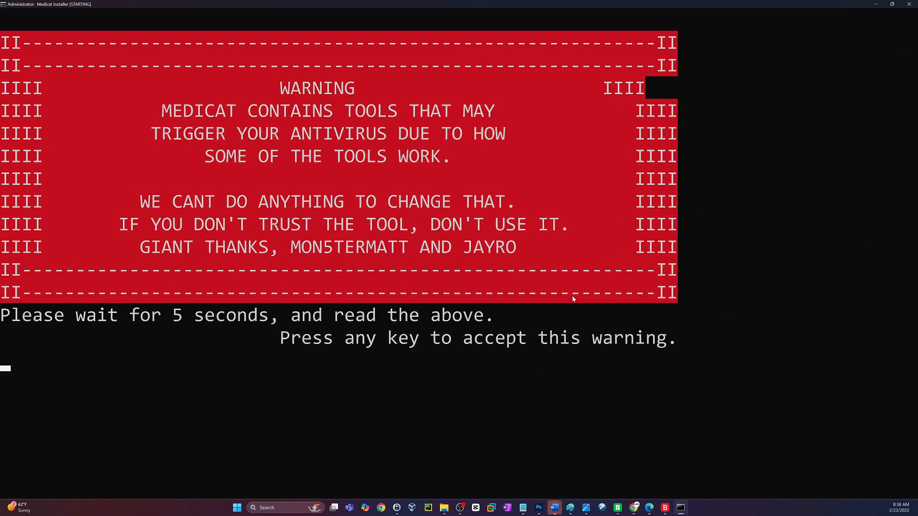
{"action": "mouse_move", "coordinate": [734, 339]}
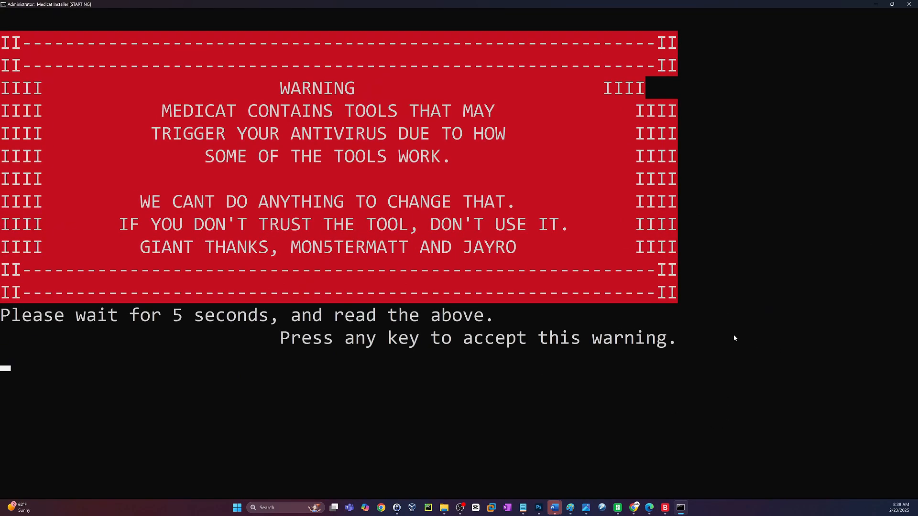
{"action": "key", "text": "enter"}
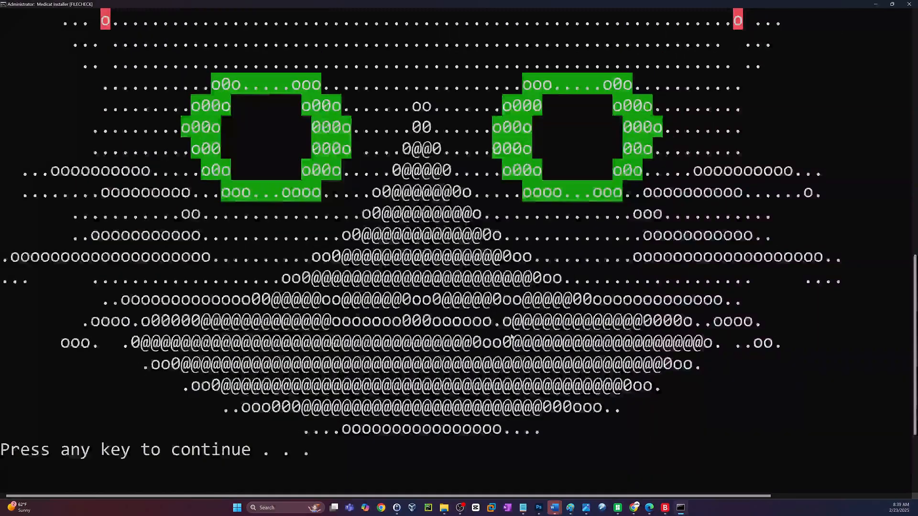
{"action": "key", "text": "enter"}
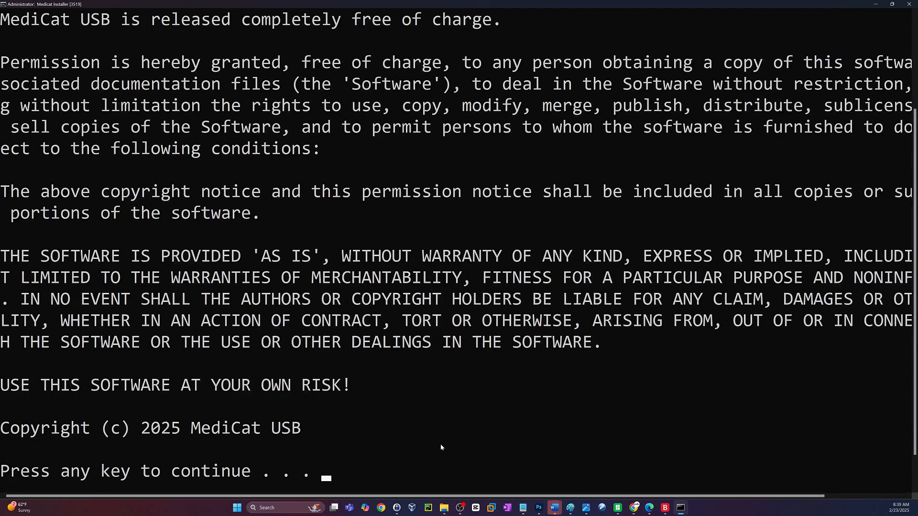
{"action": "key", "text": "enter"}
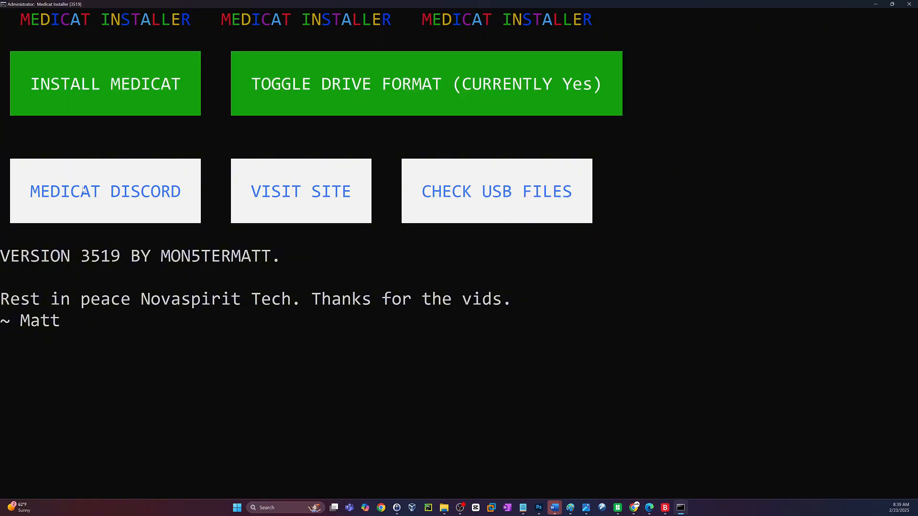
Step: Choose INSTALL MEDICAT to reach the Browse For Folder drive picker
{"action": "left_click", "coordinate": [105, 83]}
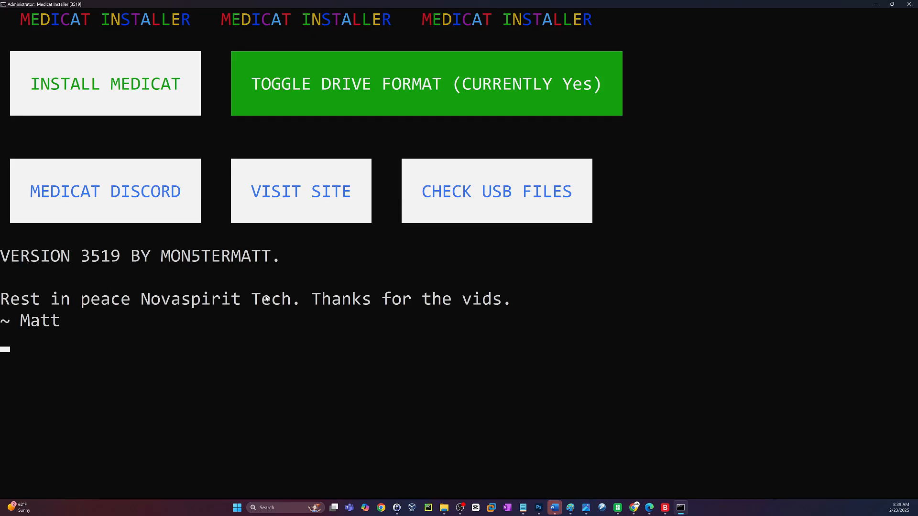
{"action": "mouse_move", "coordinate": [259, 379]}
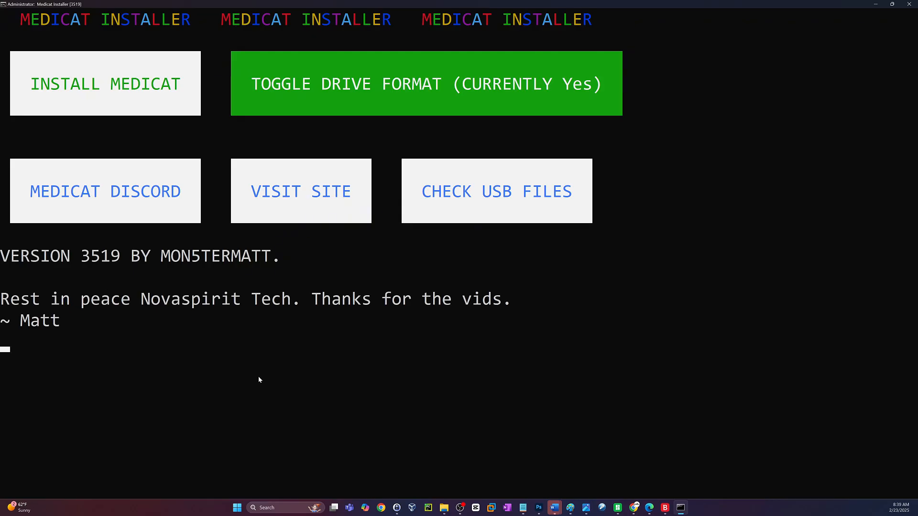
{"action": "mouse_move", "coordinate": [105, 84]}
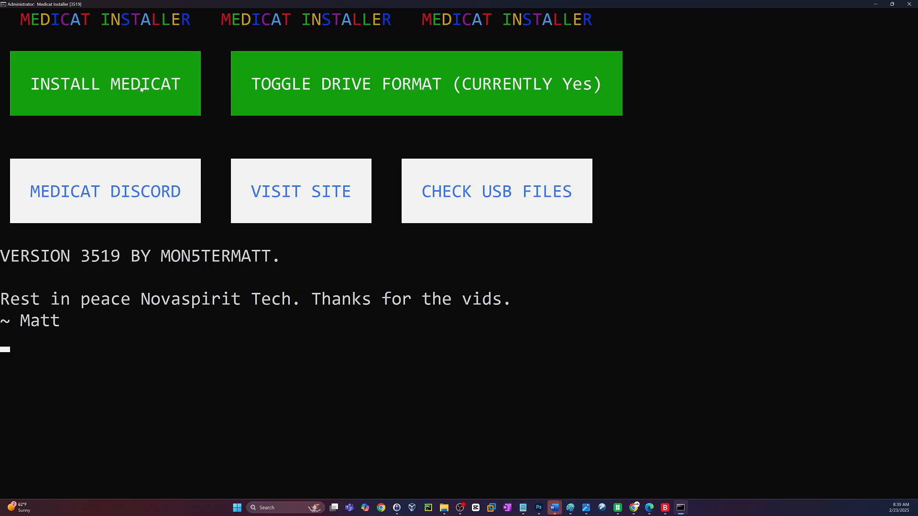
{"action": "left_click", "coordinate": [105, 83]}
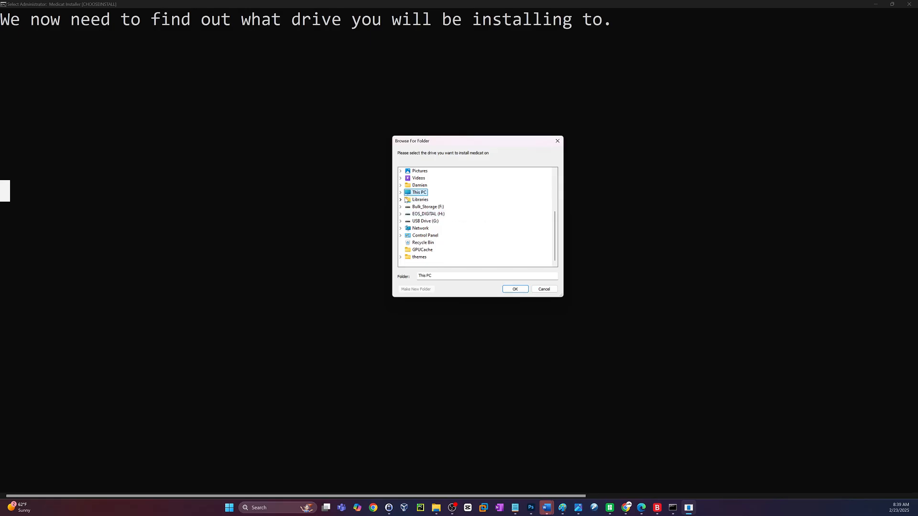
Step: Confirm the USB letter in This PC and select USB Drive (G:) as the install target
{"action": "left_click", "coordinate": [401, 192]}
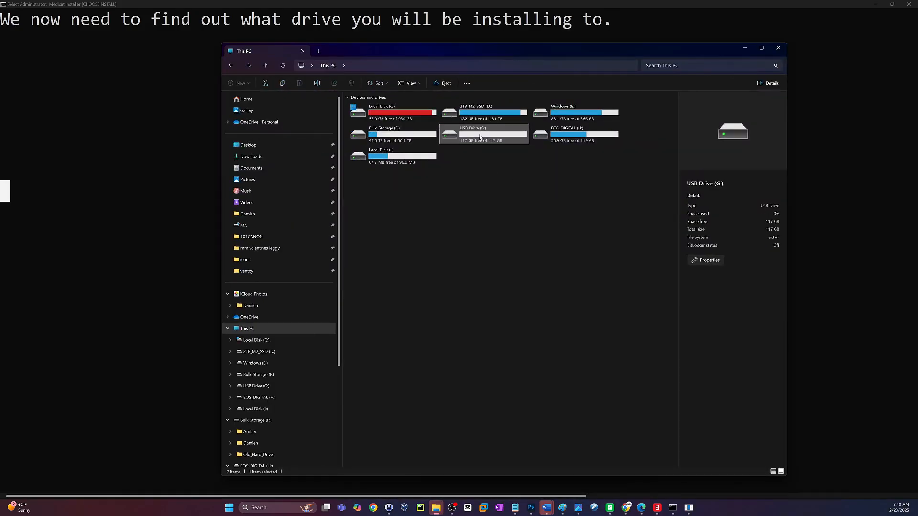
{"action": "double_click", "coordinate": [482, 132]}
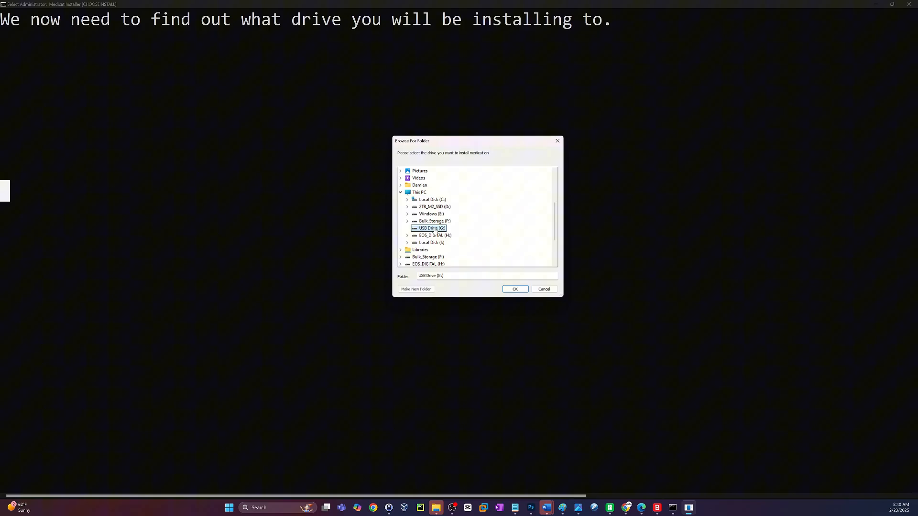
{"action": "left_click", "coordinate": [515, 289]}
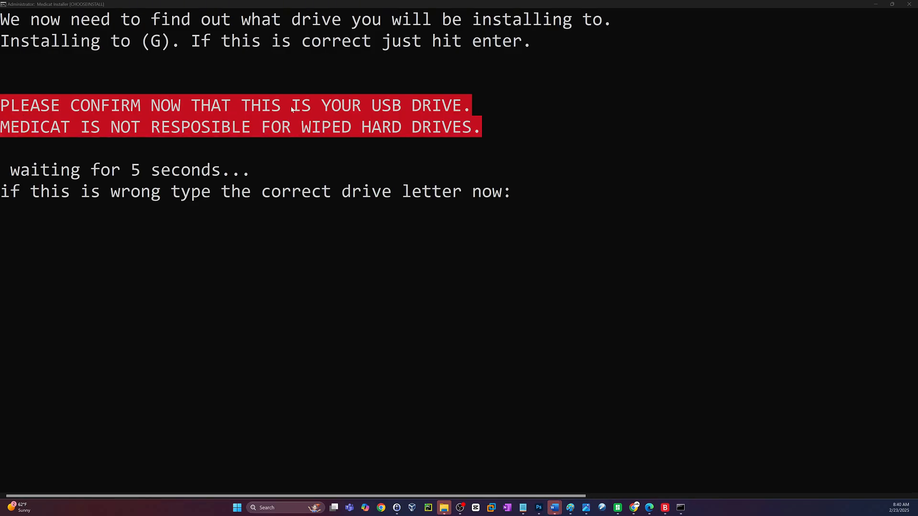
{"action": "mouse_move", "coordinate": [455, 138]}
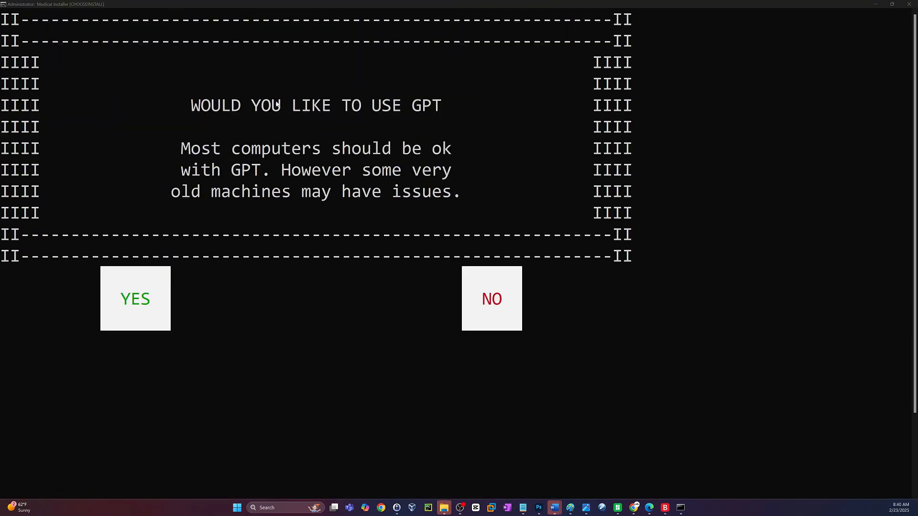
{"action": "mouse_move", "coordinate": [477, 155]}
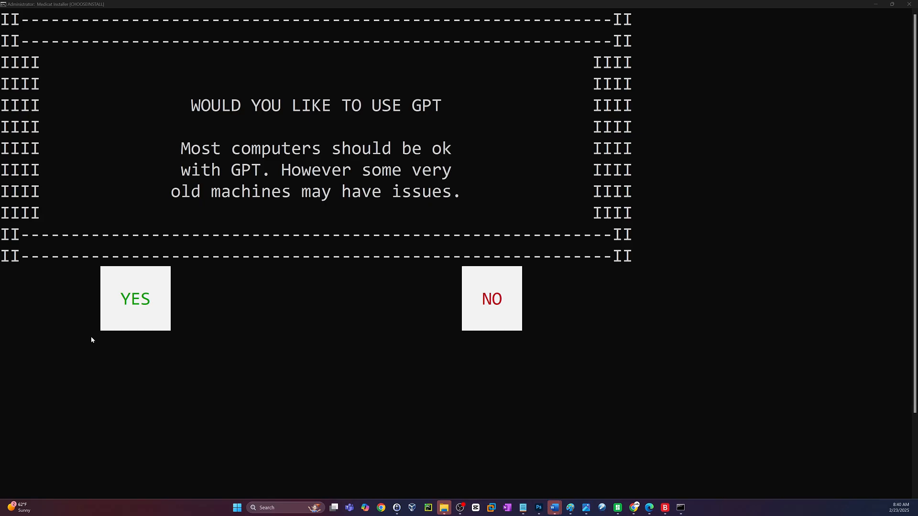
Step: Answer YES to GPT partitioning and YES to Secure Boot support
{"action": "left_click", "coordinate": [135, 299]}
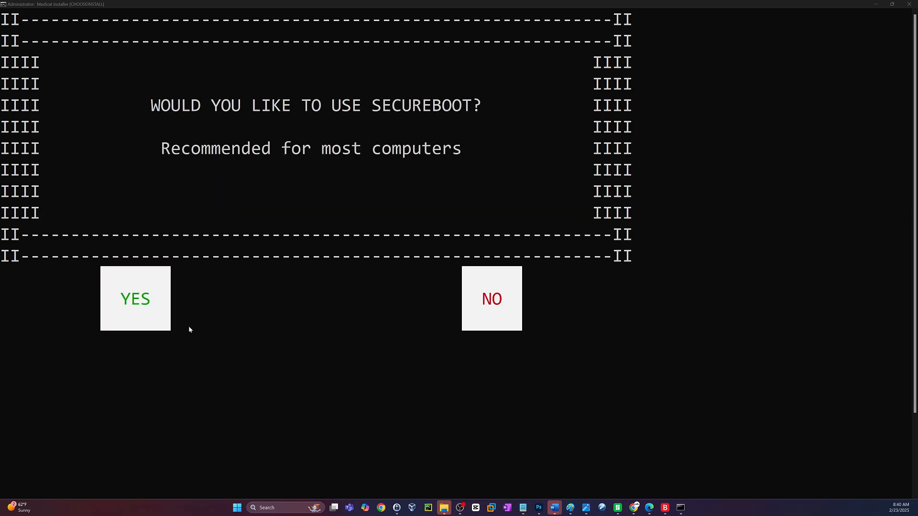
{"action": "left_click", "coordinate": [135, 298]}
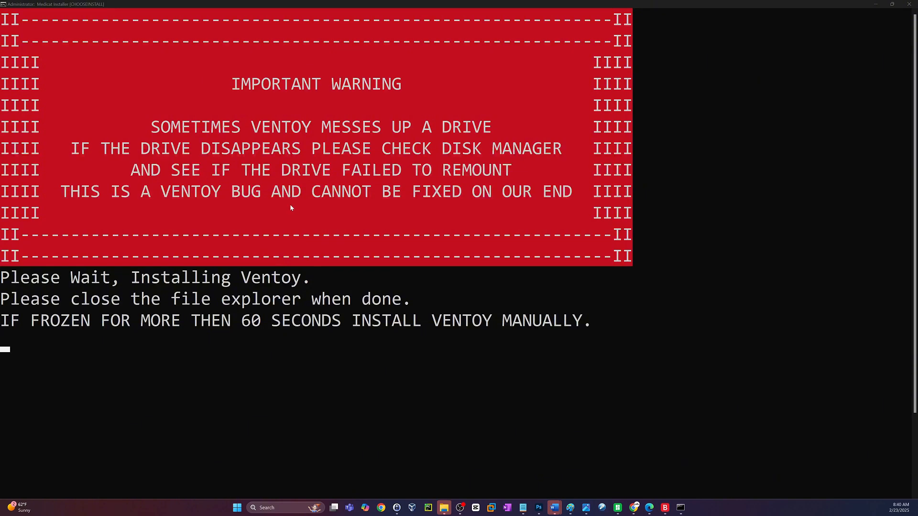
{"action": "mouse_move", "coordinate": [351, 244]}
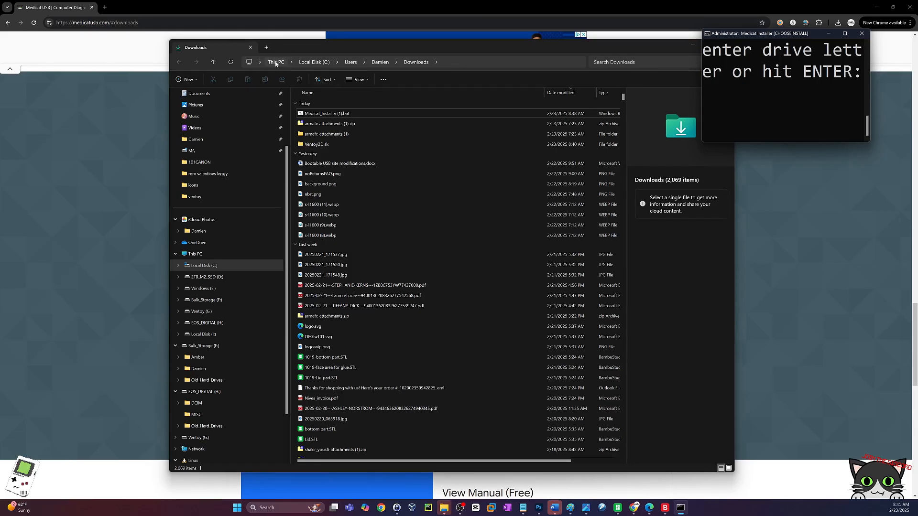
Step: Check that the 117 GB Ventoy (G:) drive appears under This PC, then close Explorer
{"action": "left_click", "coordinate": [275, 61]}
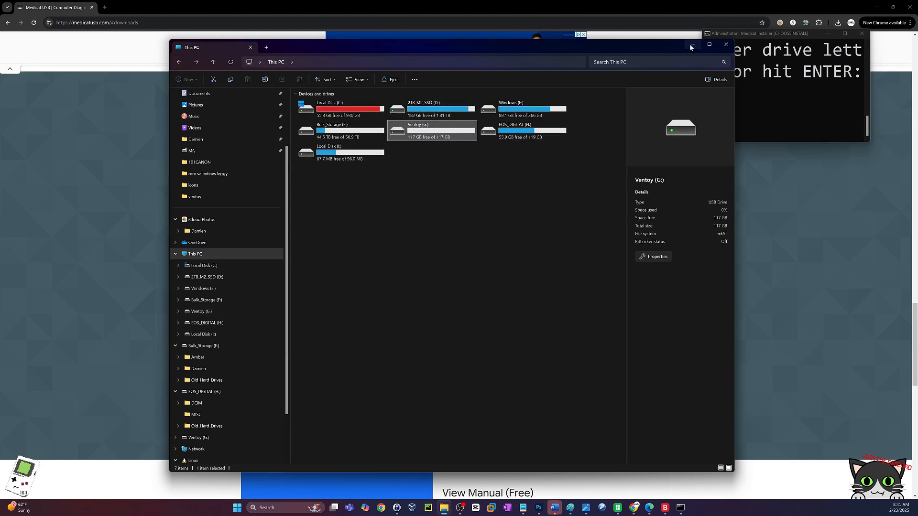
{"action": "left_click", "coordinate": [690, 47]}
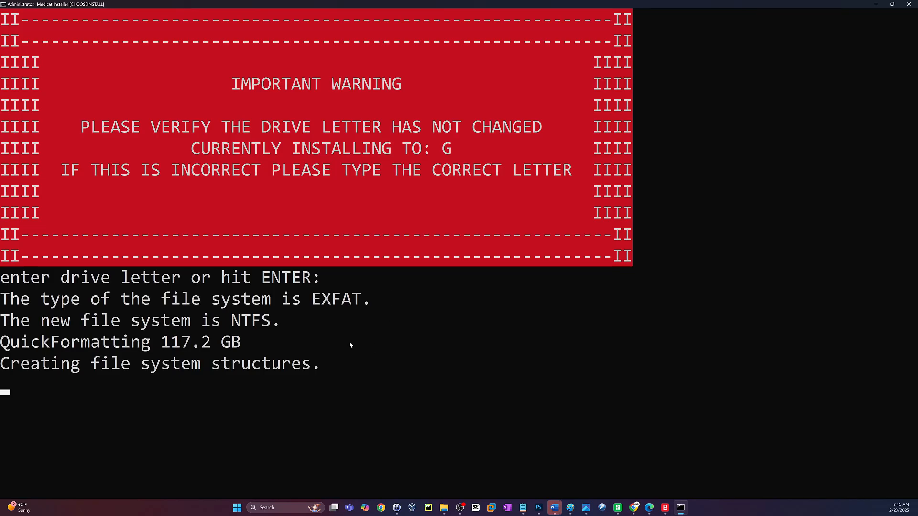
{"action": "mouse_move", "coordinate": [324, 410]}
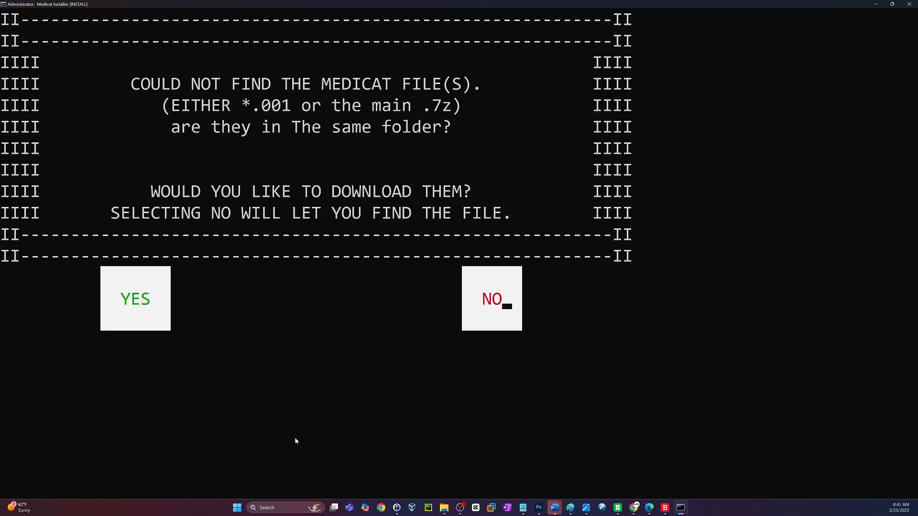
{"action": "mouse_move", "coordinate": [494, 100]}
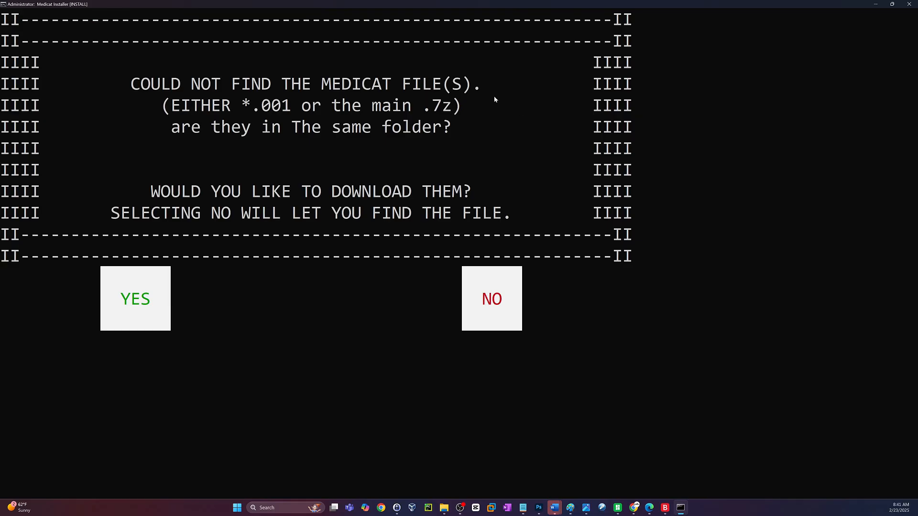
{"action": "mouse_move", "coordinate": [288, 120]}
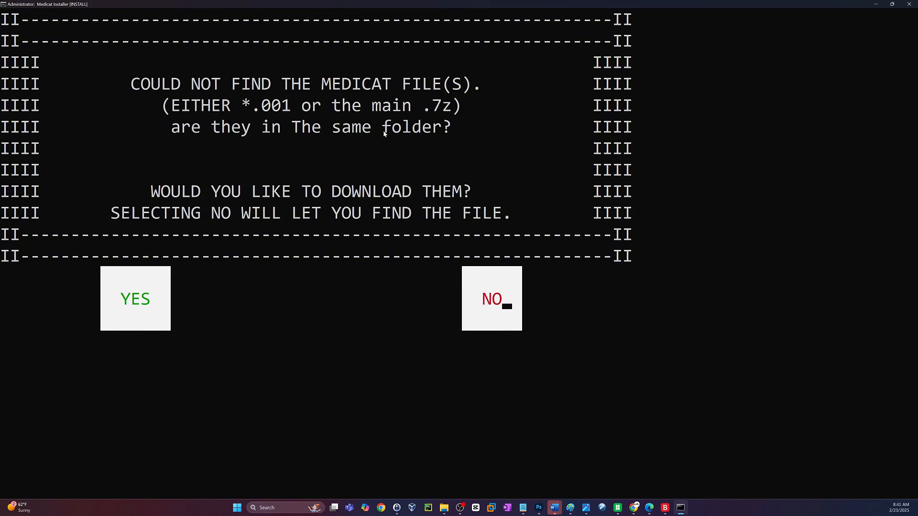
{"action": "mouse_move", "coordinate": [437, 115]}
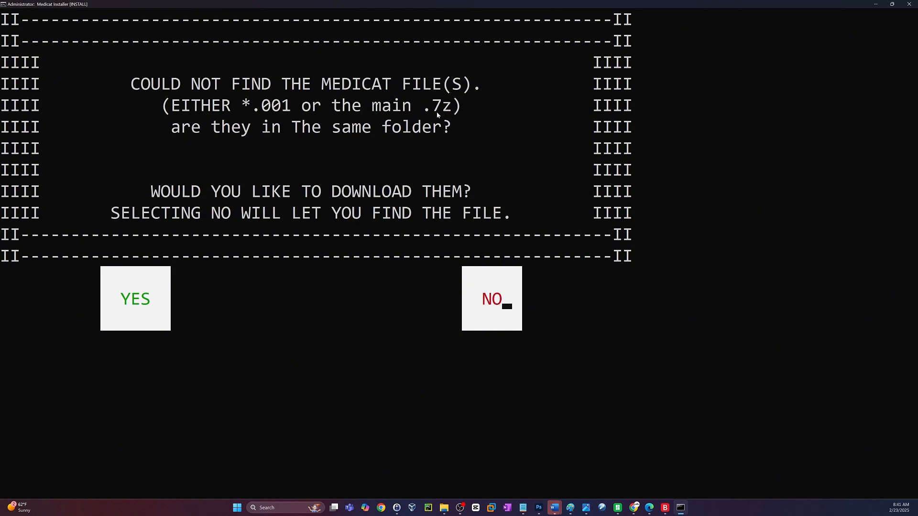
{"action": "mouse_move", "coordinate": [361, 371]}
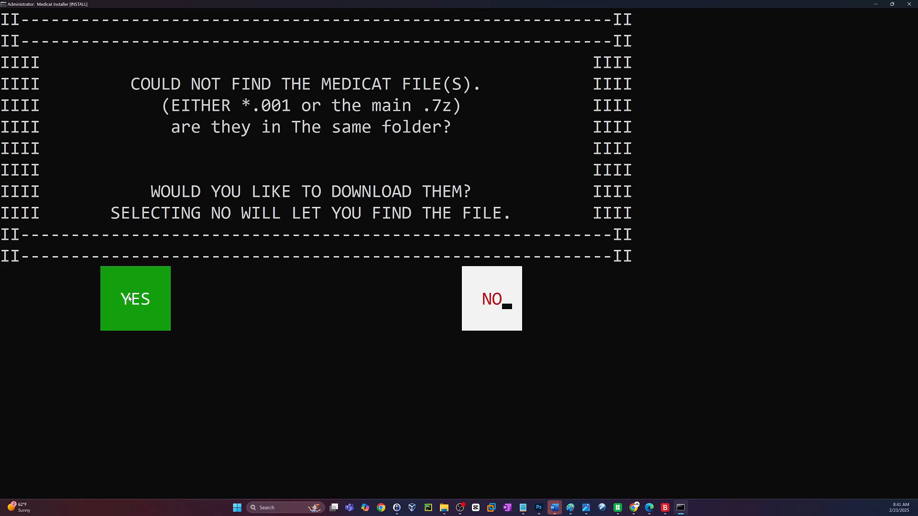
Step: Answer YES to downloading the Medicat files and choose the TORRENT method
{"action": "left_click", "coordinate": [135, 298]}
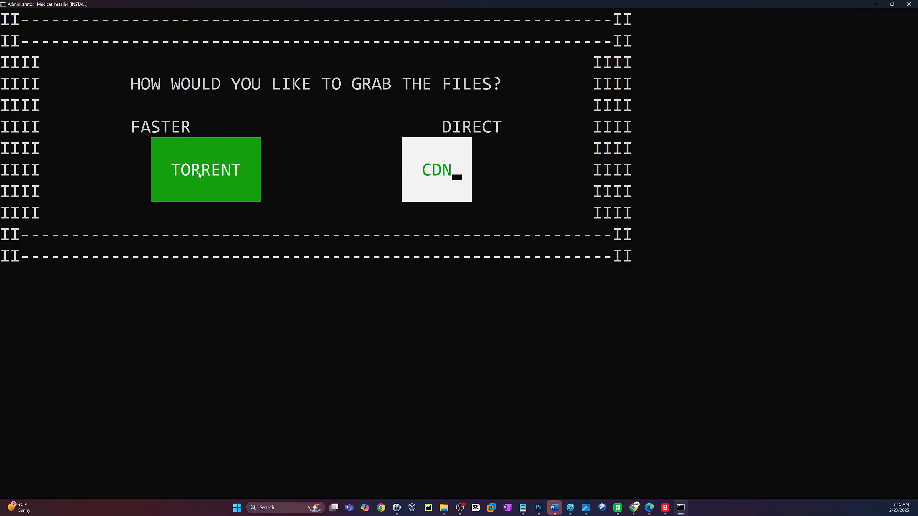
{"action": "left_click", "coordinate": [204, 171]}
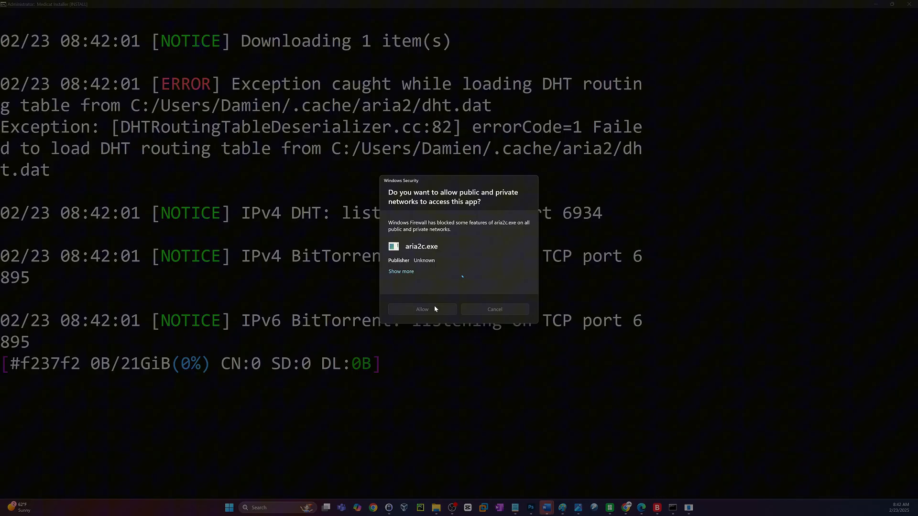
Step: Allow aria2c.exe through Windows Firewall so the 21 GiB torrent download runs
{"action": "left_click", "coordinate": [421, 309]}
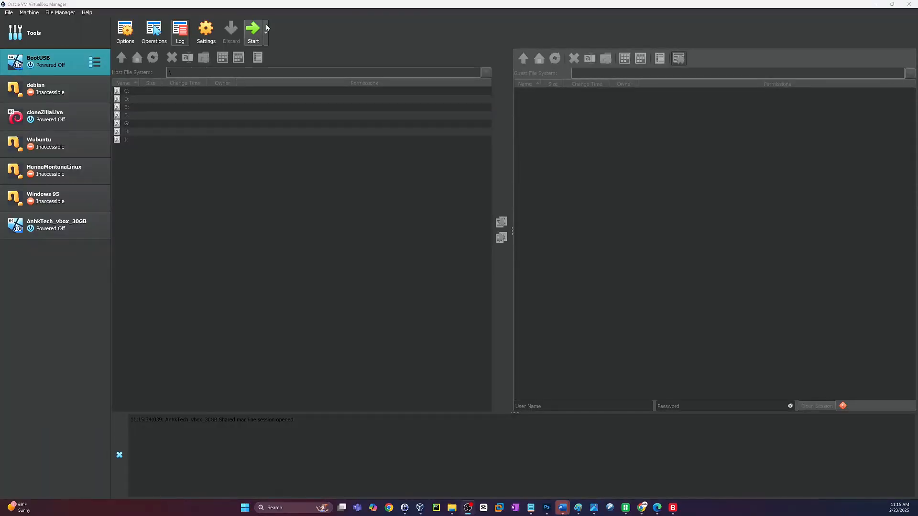
Step: Start the BootUSB VM and boot it from the UEFI USB Disk into the MediCat menu
{"action": "left_click", "coordinate": [253, 32]}
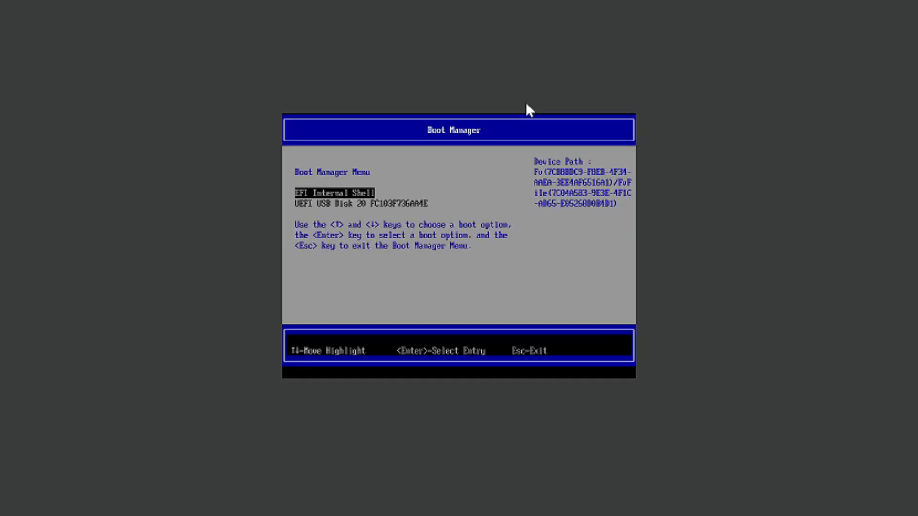
{"action": "key", "text": "Down"}
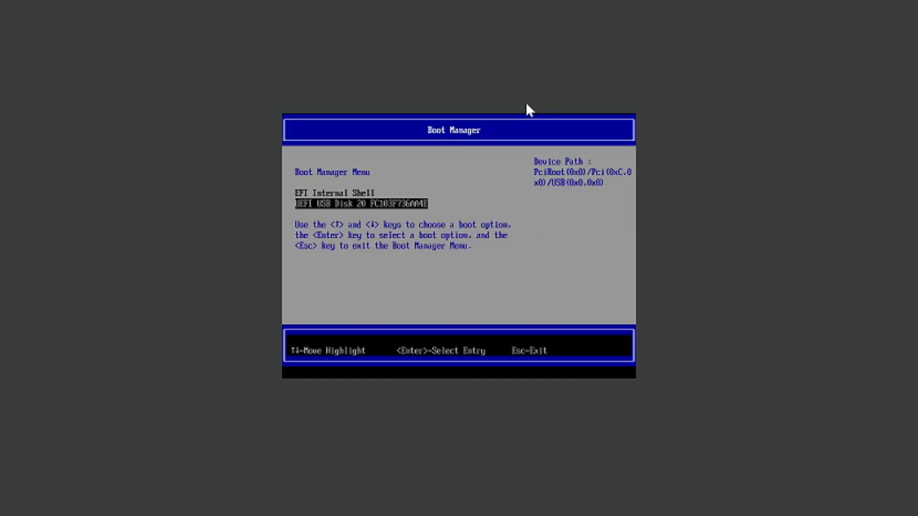
{"action": "key", "text": "enter"}
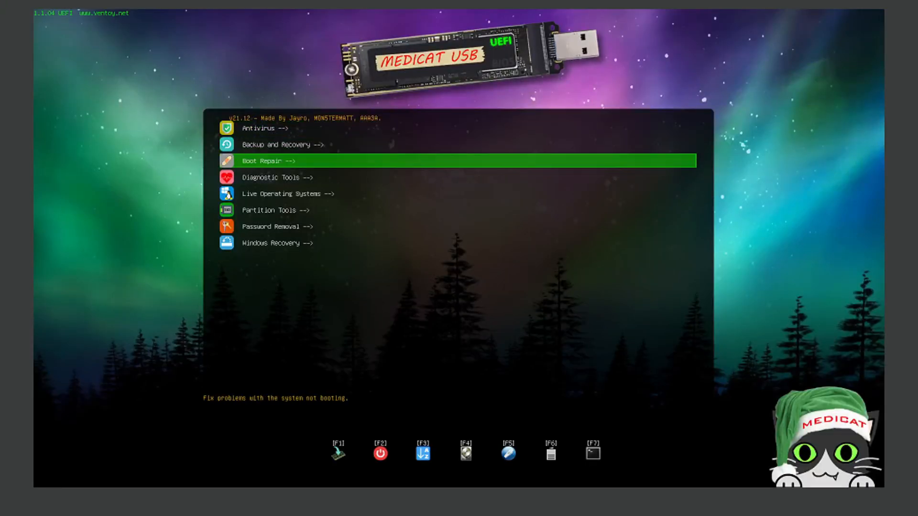
{"action": "key", "text": "Down"}
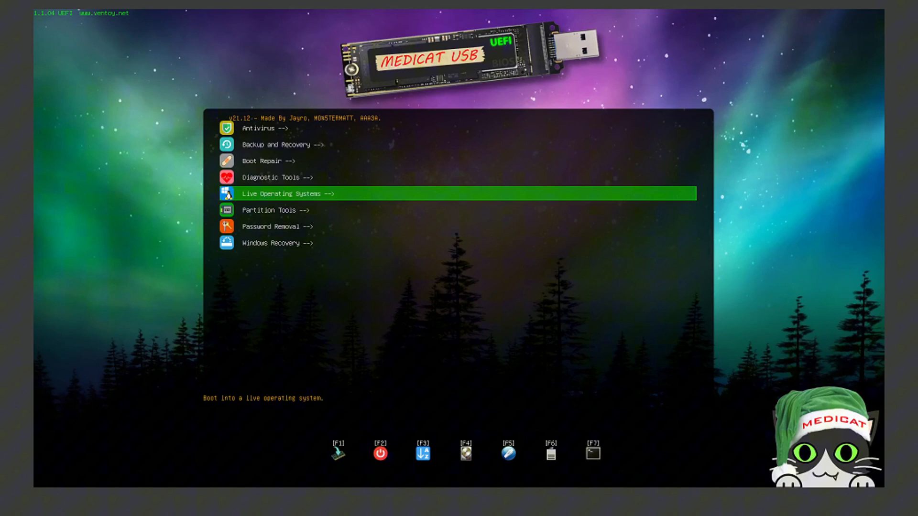
{"action": "key", "text": "Up"}
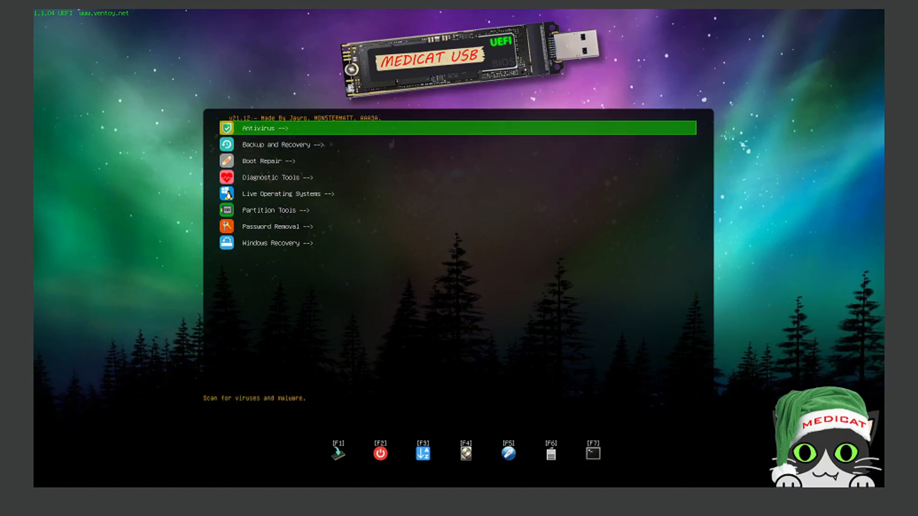
{"action": "left_click", "coordinate": [264, 128]}
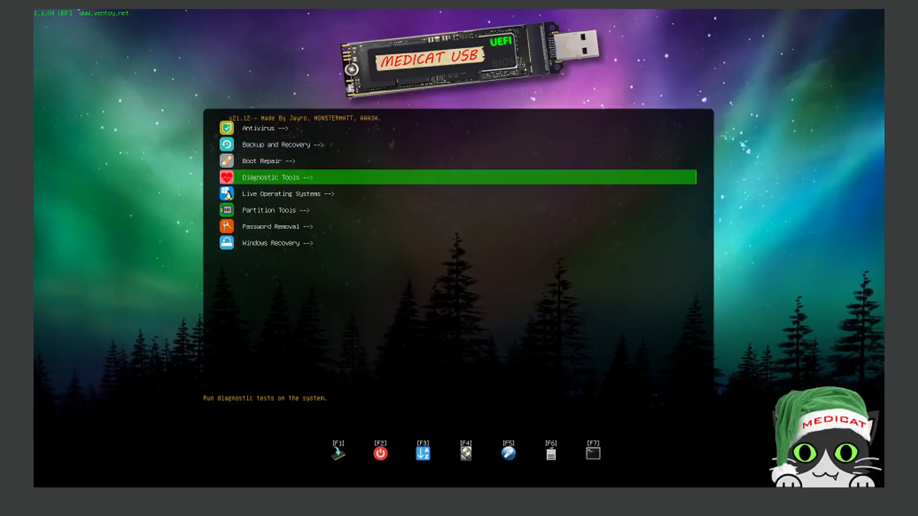
{"action": "key", "text": "Up"}
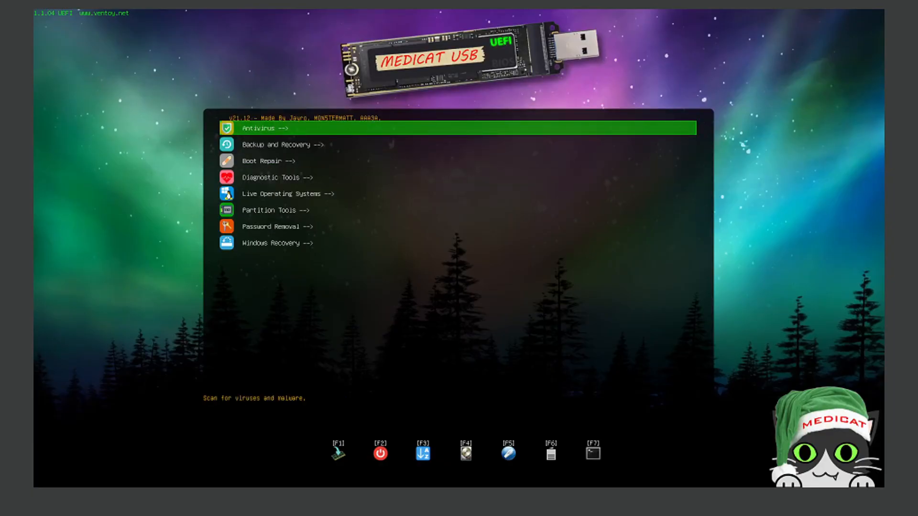
{"action": "left_click", "coordinate": [286, 194]}
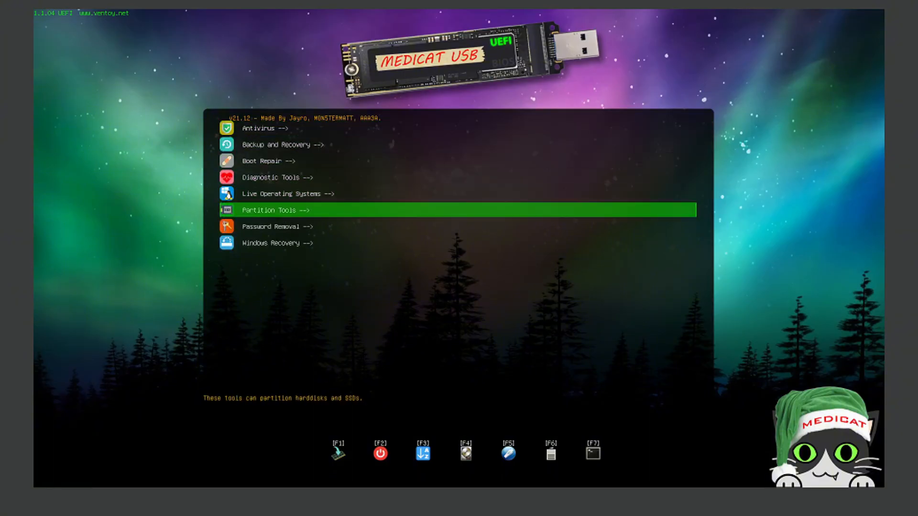
{"action": "left_click", "coordinate": [275, 211]}
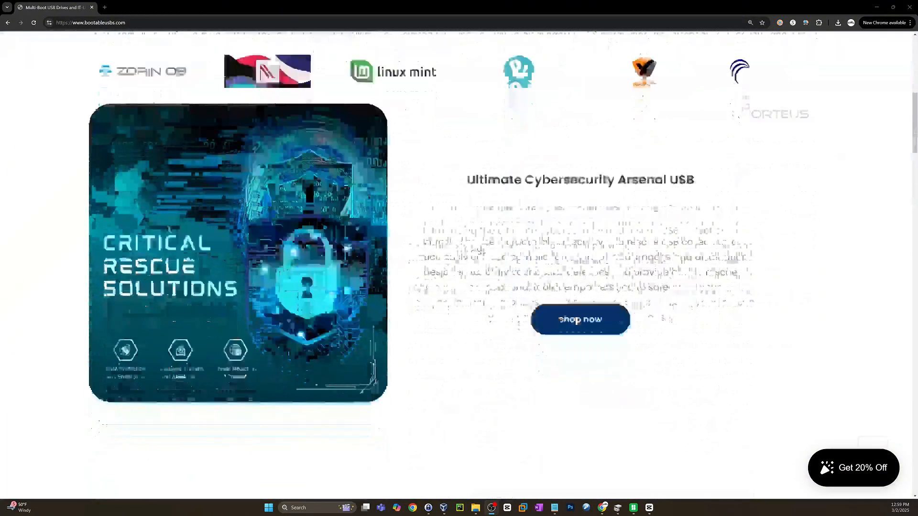
Step: Go to the Ultimate USB v2 product page via its shop now link
{"action": "scroll", "scroll_direction": "down", "scroll_amount": 3}
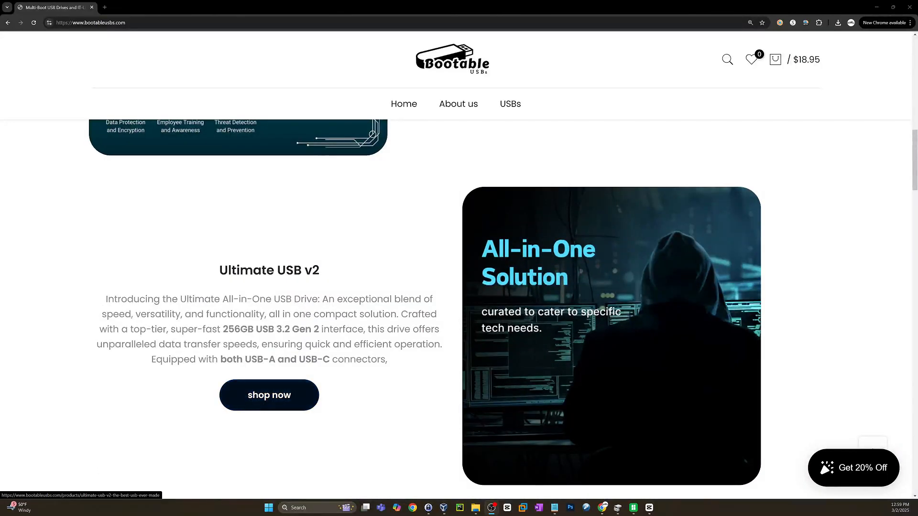
{"action": "left_click", "coordinate": [269, 395]}
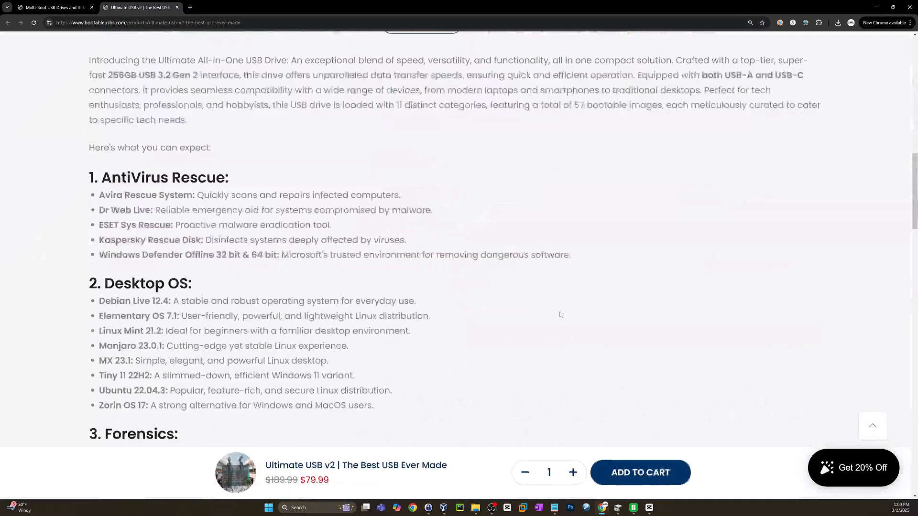
Step: Read through the full Tools list of bootable images, then return to the homepage
{"action": "scroll", "scroll_direction": "down", "scroll_amount": 3}
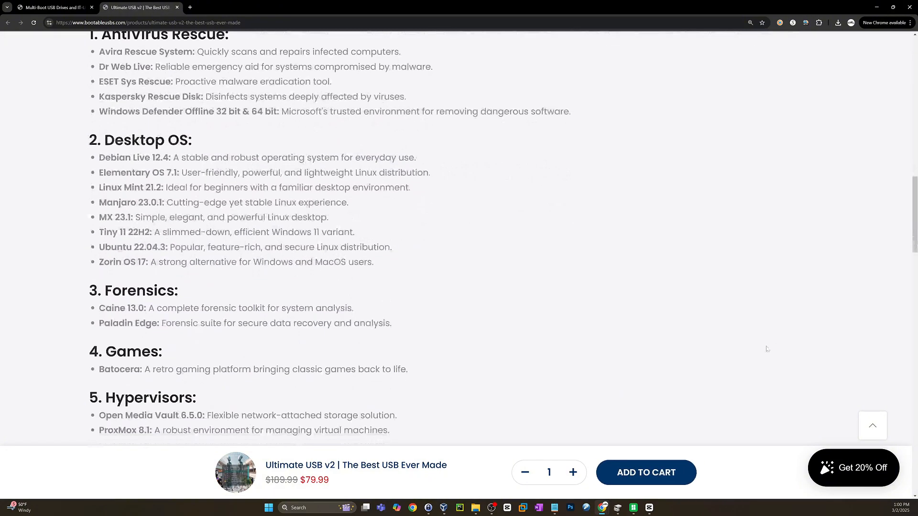
{"action": "scroll", "scroll_direction": "down", "scroll_amount": 3}
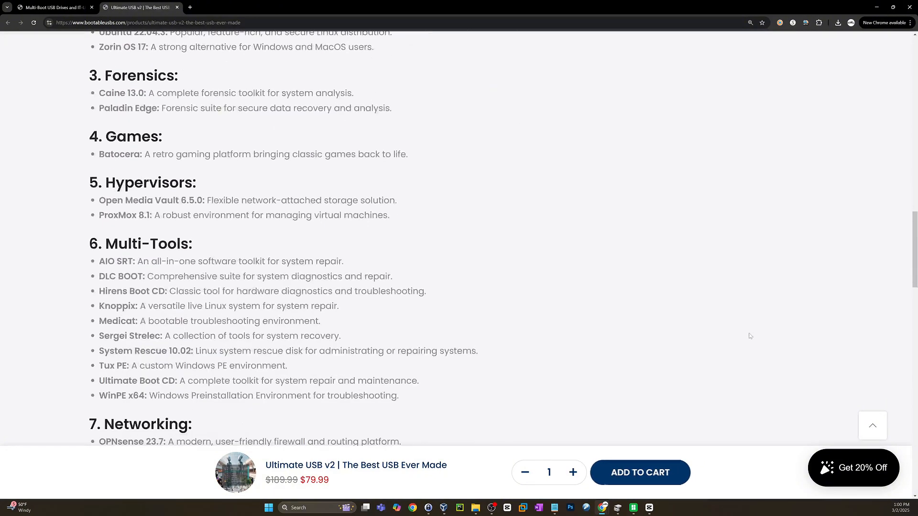
{"action": "scroll", "scroll_direction": "down", "scroll_amount": 3}
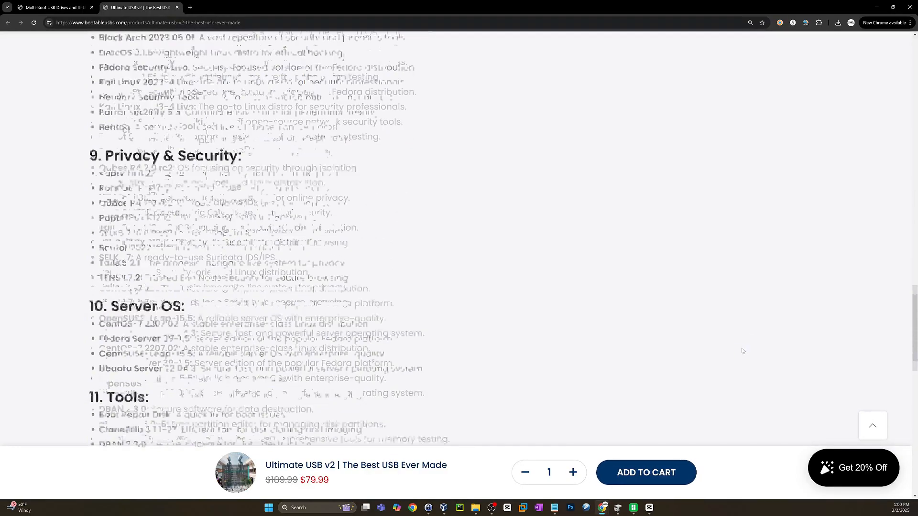
{"action": "scroll", "scroll_direction": "down", "scroll_amount": 3}
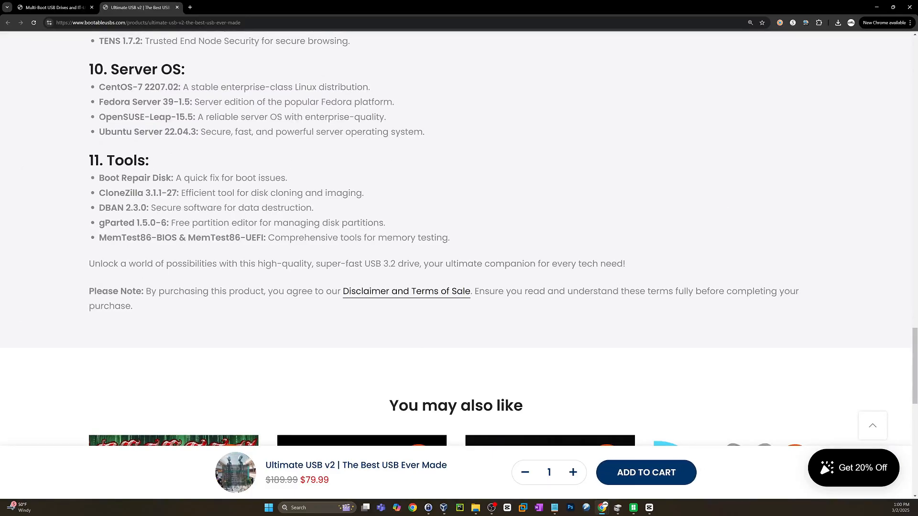
{"action": "left_click", "coordinate": [177, 7]}
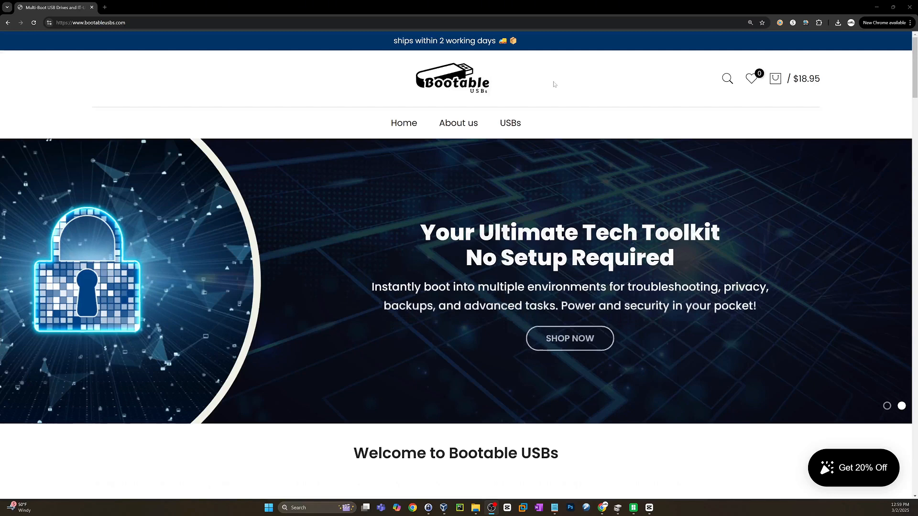
Step: Reopen the $79.99 Ultimate USB v2 product page from the homepage's shop now link
{"action": "scroll", "scroll_direction": "down", "scroll_amount": 3}
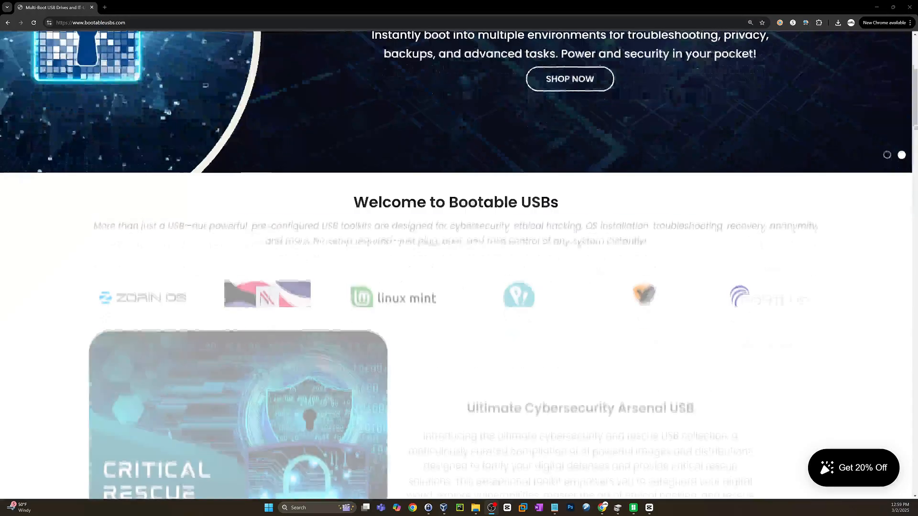
{"action": "scroll", "scroll_direction": "down", "scroll_amount": 3}
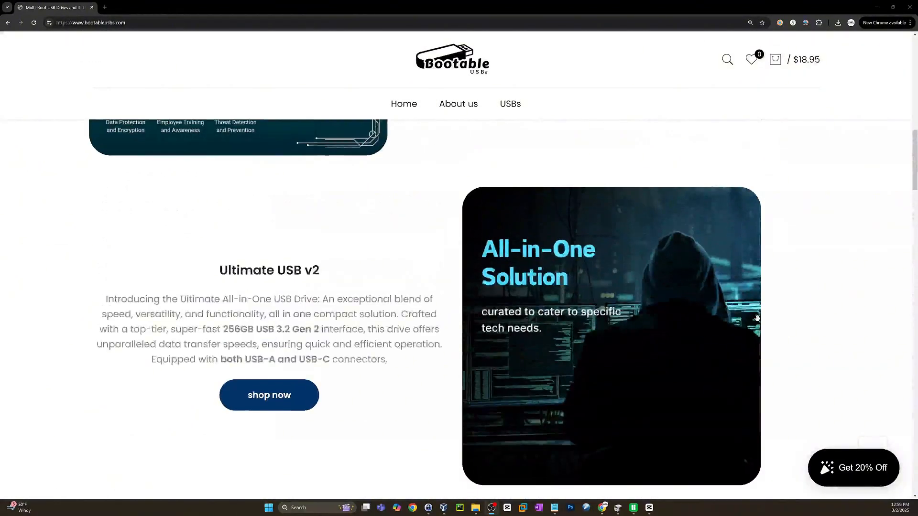
{"action": "mouse_move", "coordinate": [269, 394]}
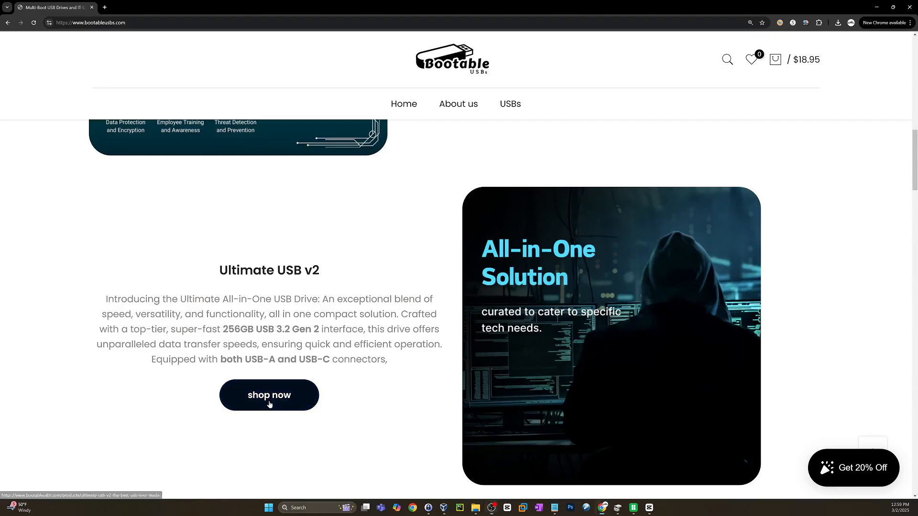
{"action": "left_click", "coordinate": [269, 395]}
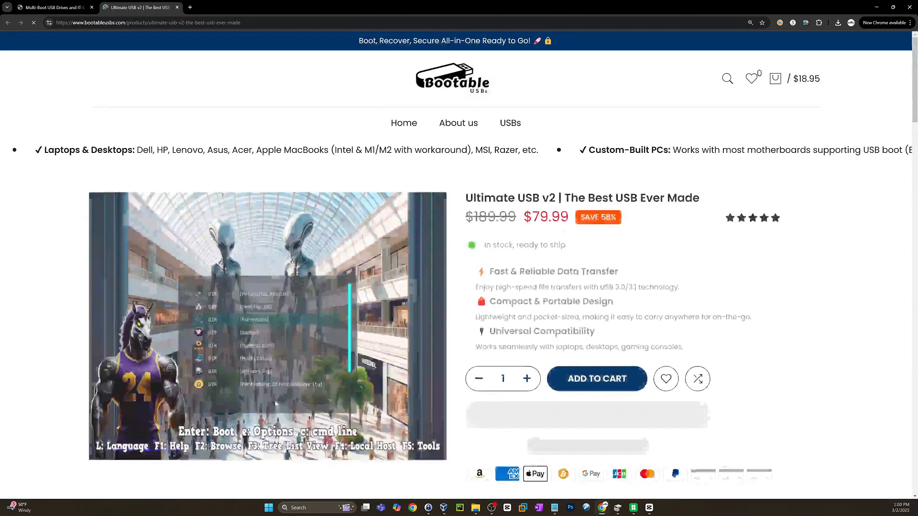